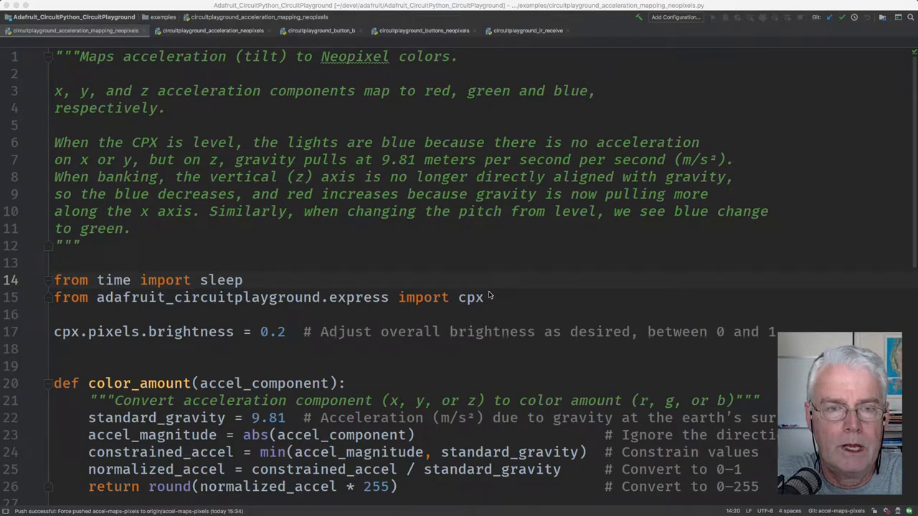
pyautogui.moveTo(185, 341)
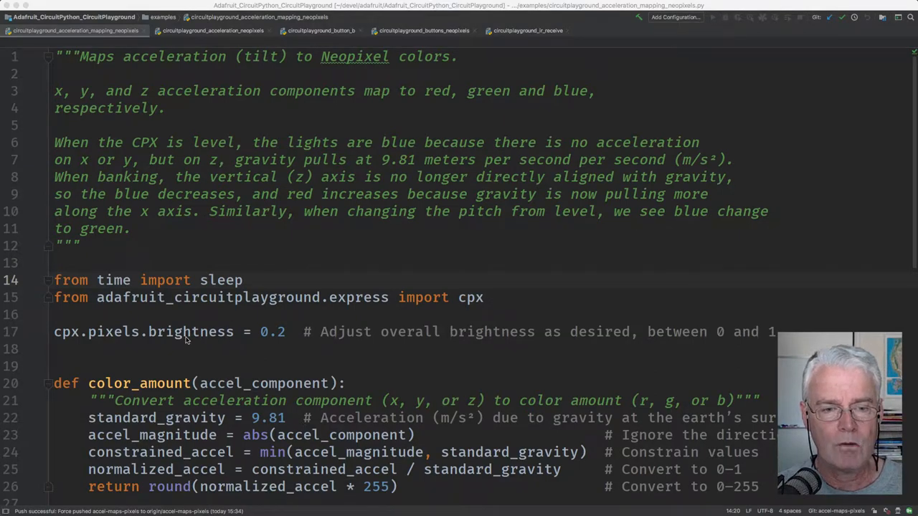
pyautogui.scroll(-3)
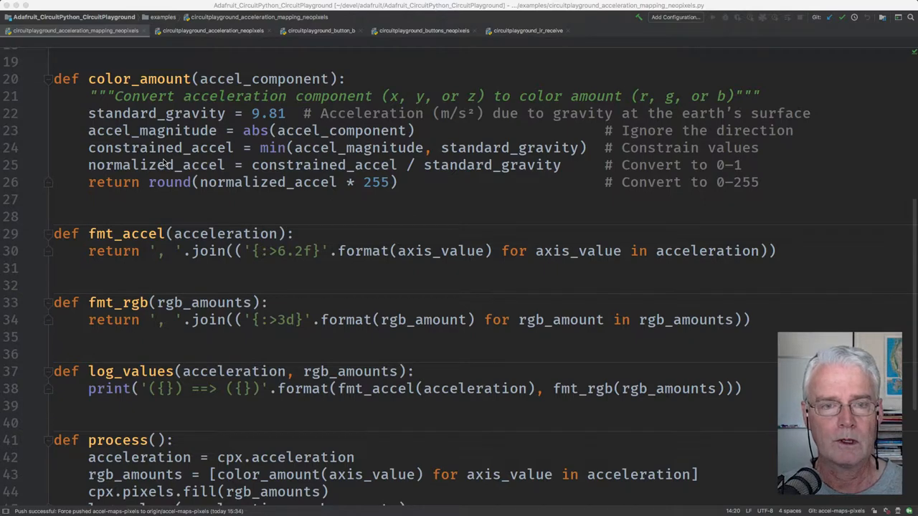
pyautogui.moveTo(392, 140)
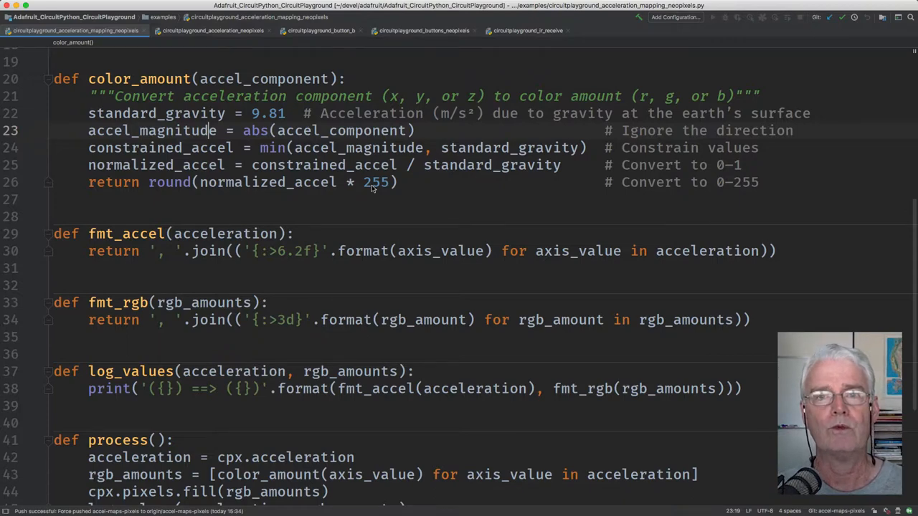
pyautogui.moveTo(165, 185)
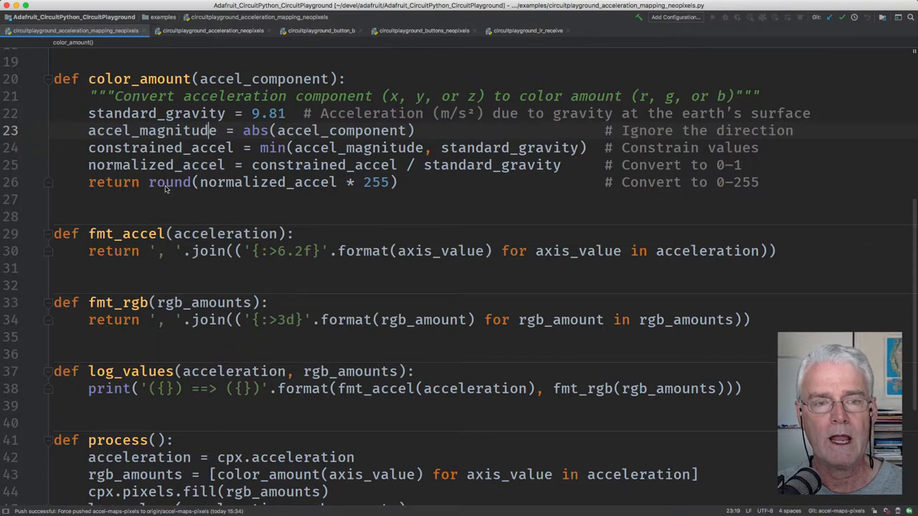